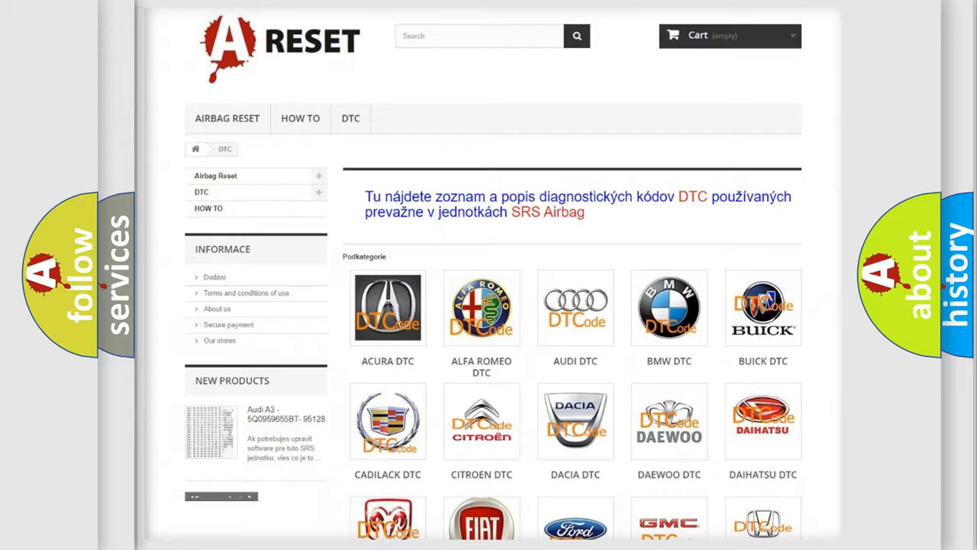
- Bring the Toyota DTC tile into view at the end of the car-make list
scroll("down", 3)
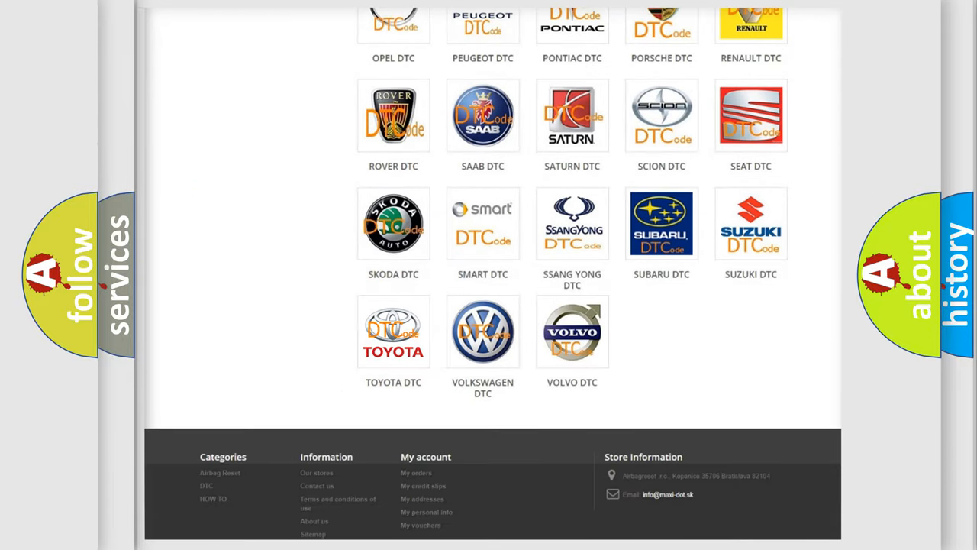
- Open the Toyota DTC page and reveal the C037155 code card
left_click(394, 332)
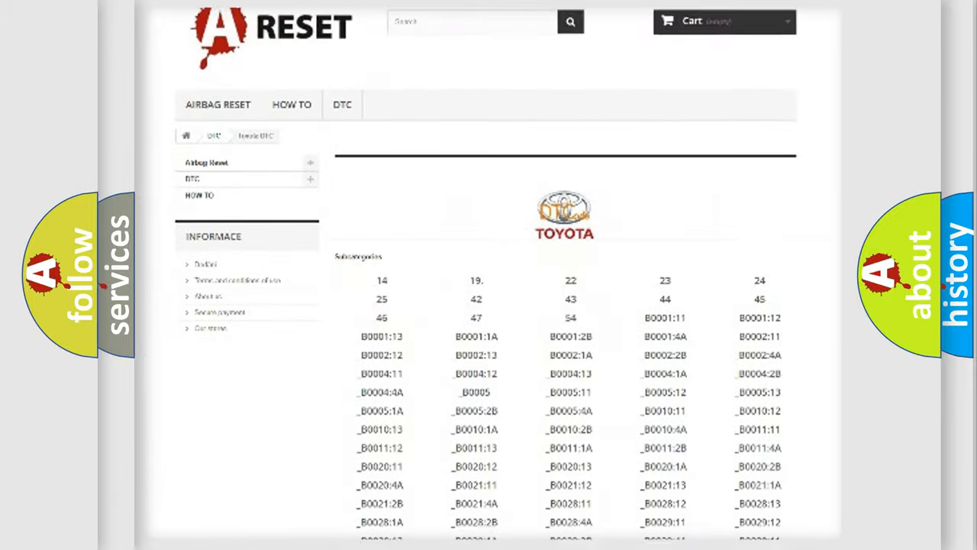
scroll("down", 3)
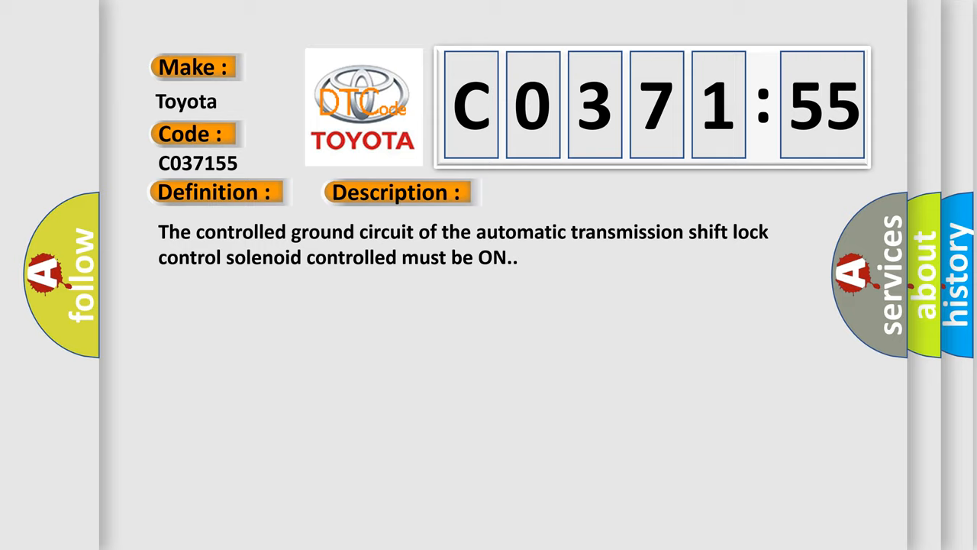
- Advance the C037155 slide to reveal its Cause section text
left_click(559, 192)
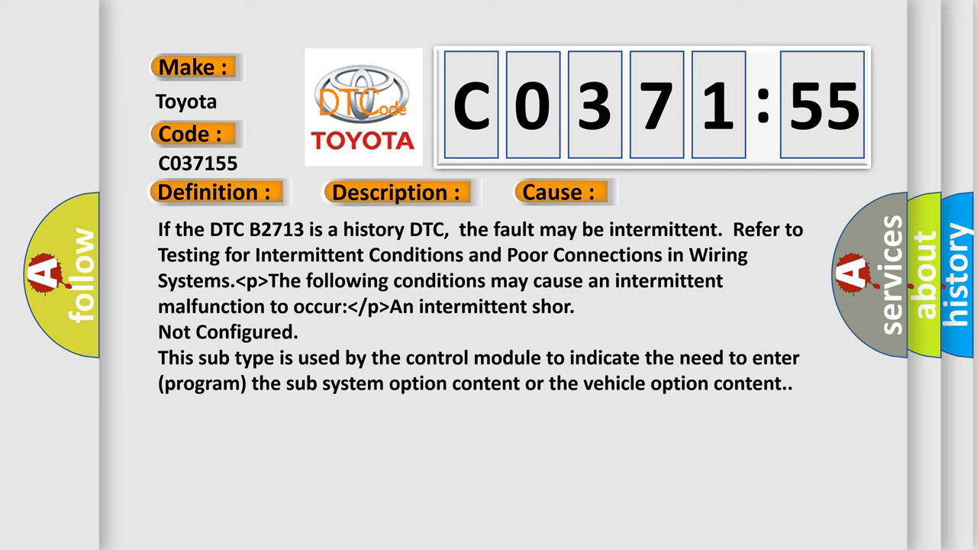